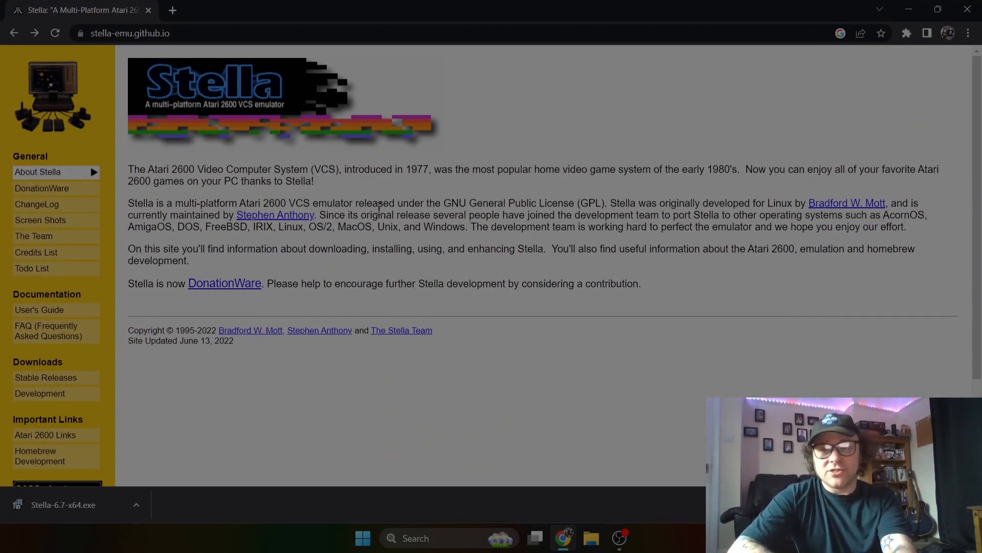
{"action": "mouse_move", "coordinate": [59, 383]}
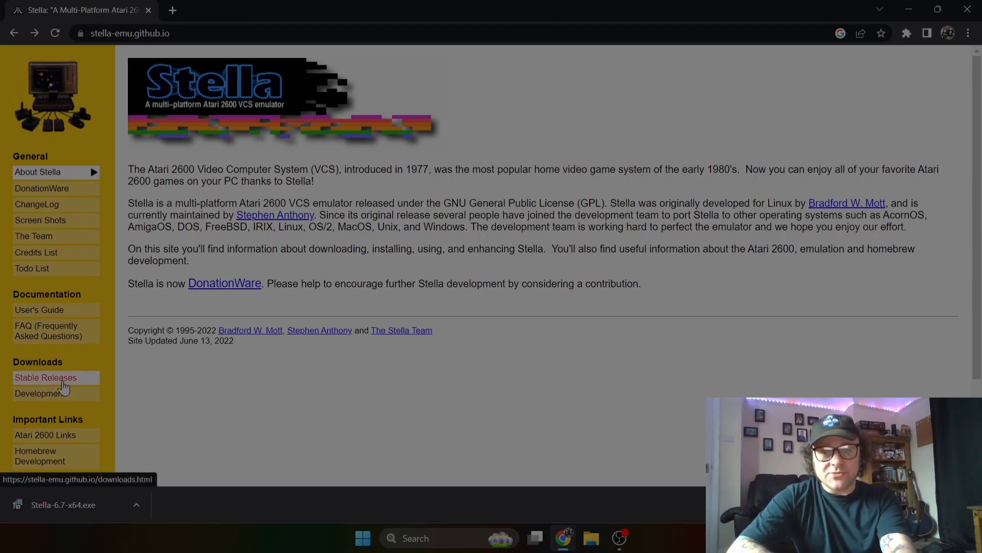
- Download Stella-6.7-x64.exe from Stable Releases and keep the file despite the warning
{"action": "left_click", "coordinate": [45, 377]}
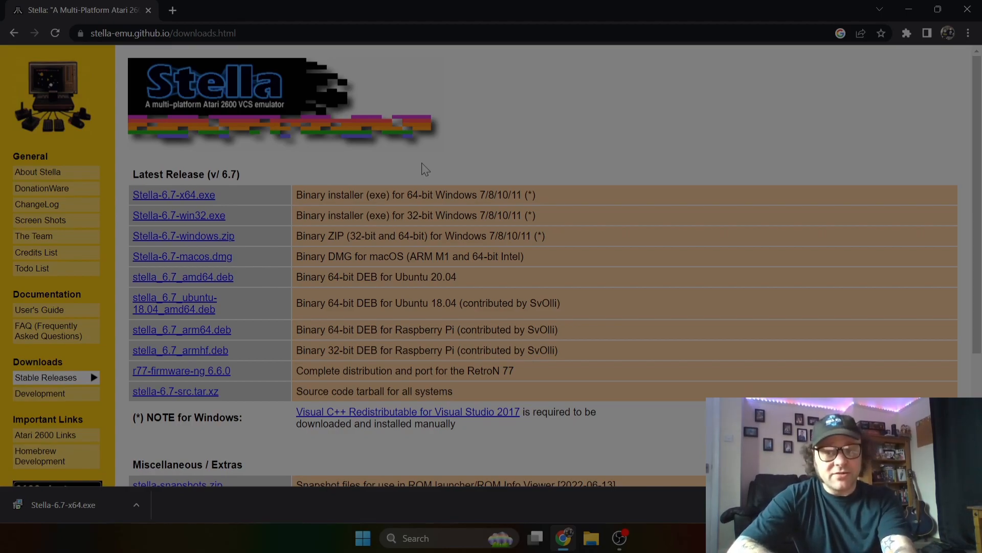
{"action": "mouse_move", "coordinate": [255, 221]}
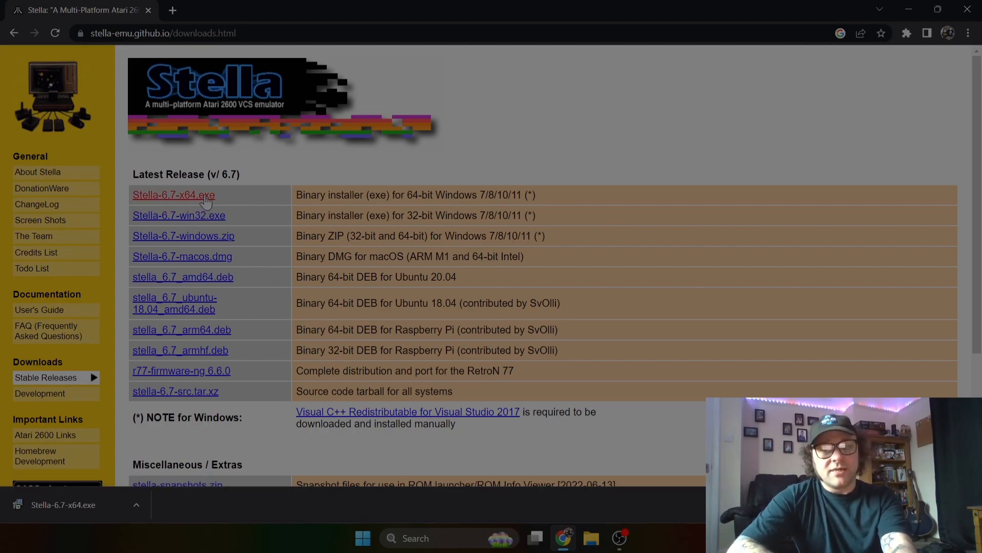
{"action": "mouse_move", "coordinate": [448, 194]}
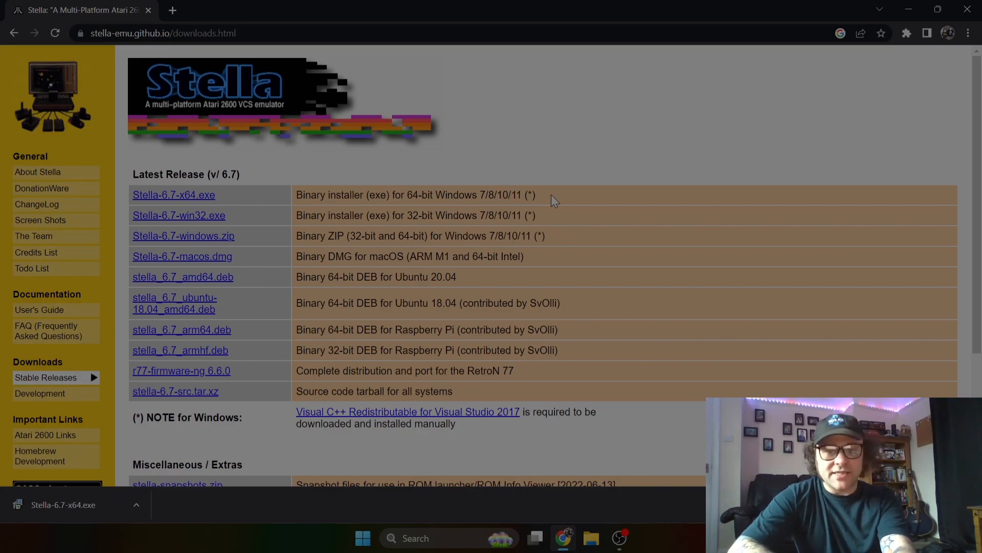
{"action": "mouse_move", "coordinate": [251, 333]}
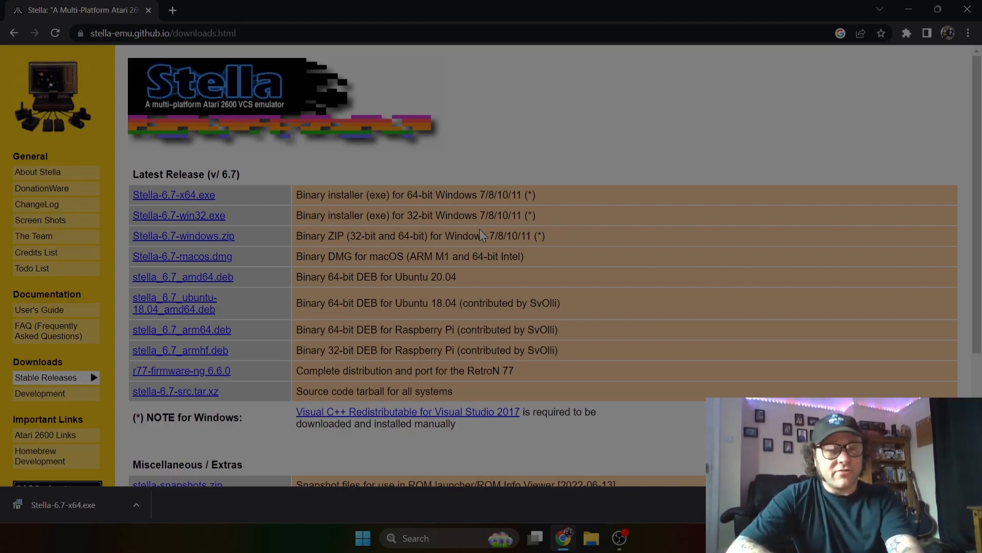
{"action": "mouse_move", "coordinate": [181, 199]}
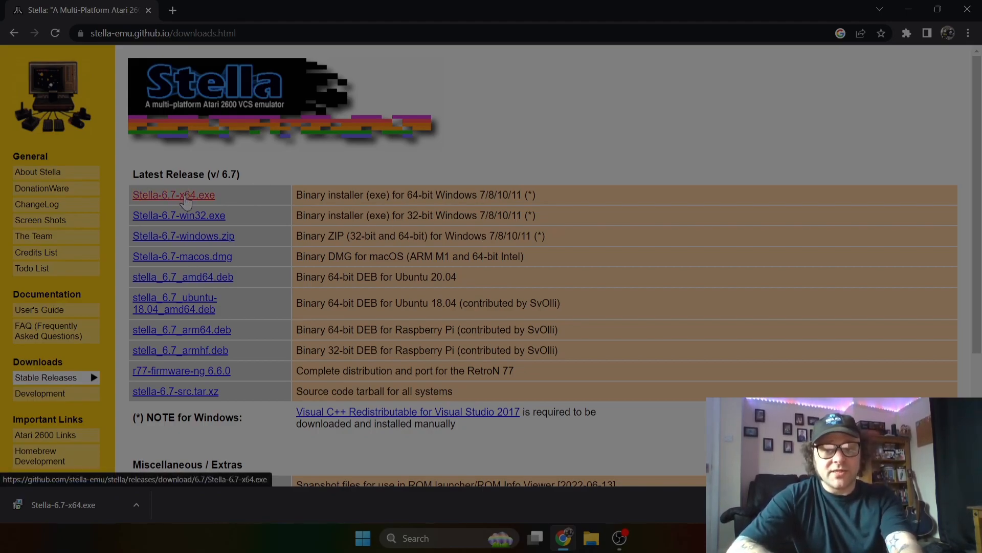
{"action": "left_click", "coordinate": [174, 195]}
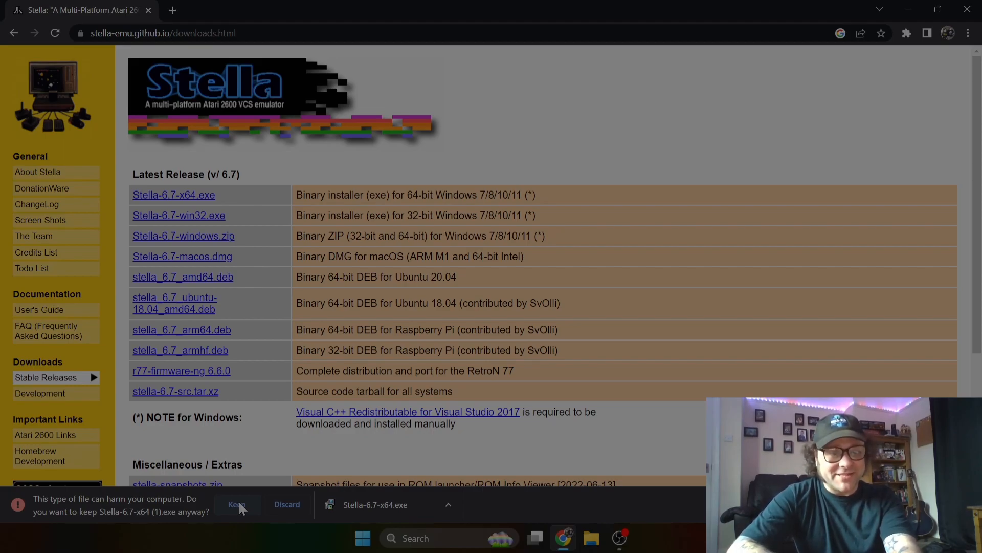
{"action": "left_click", "coordinate": [237, 504]}
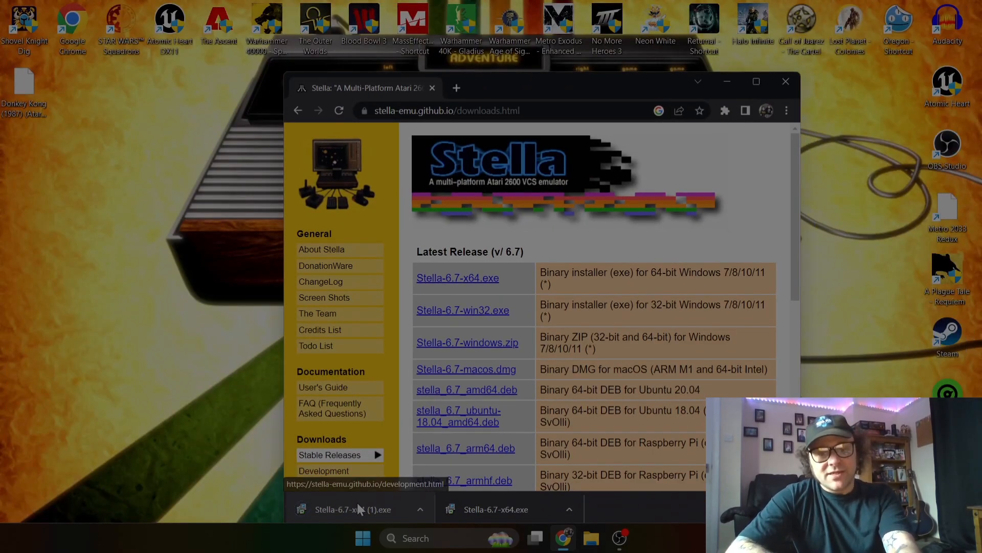
- Run the installer with the default Program Files location and desktop icon, then finish
{"action": "left_click", "coordinate": [358, 510]}
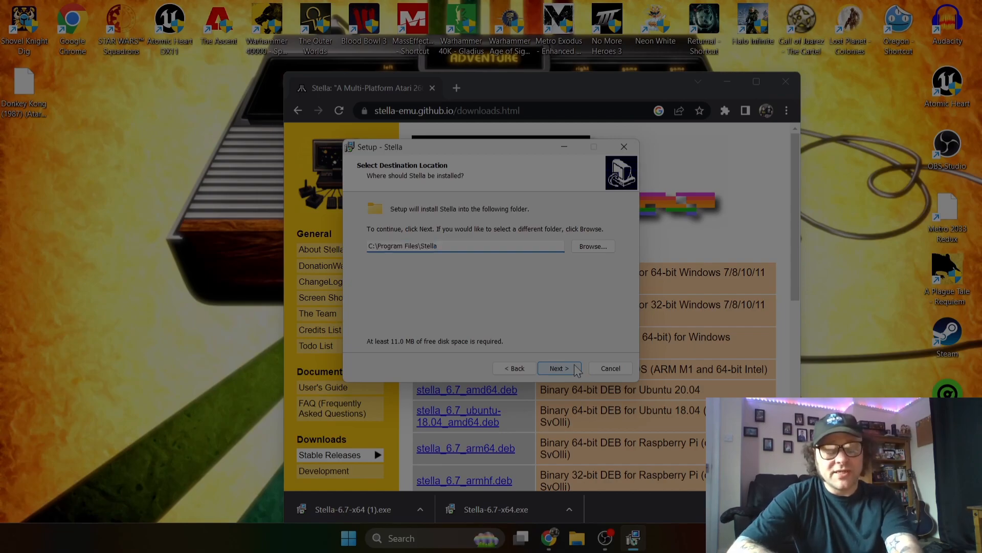
{"action": "left_click", "coordinate": [559, 368]}
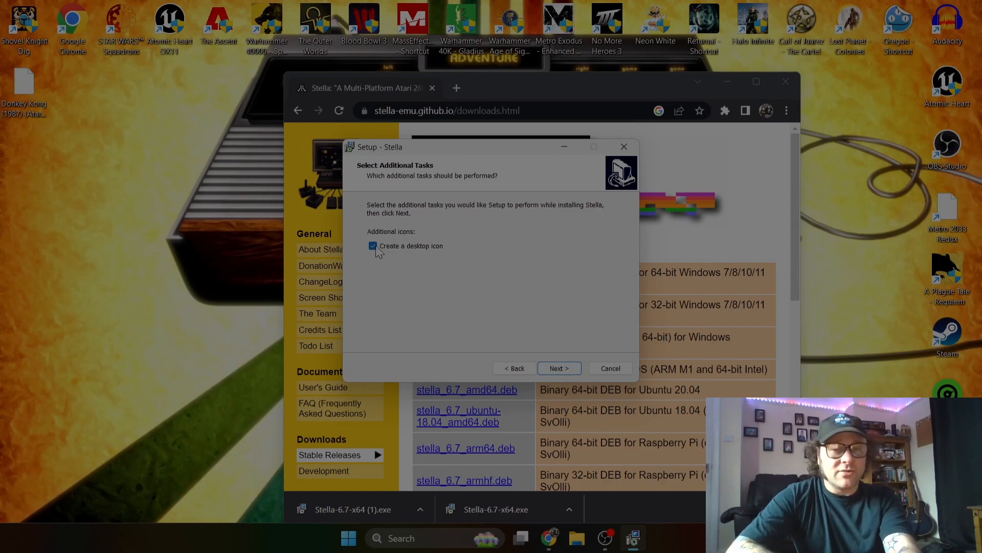
{"action": "left_click", "coordinate": [560, 368]}
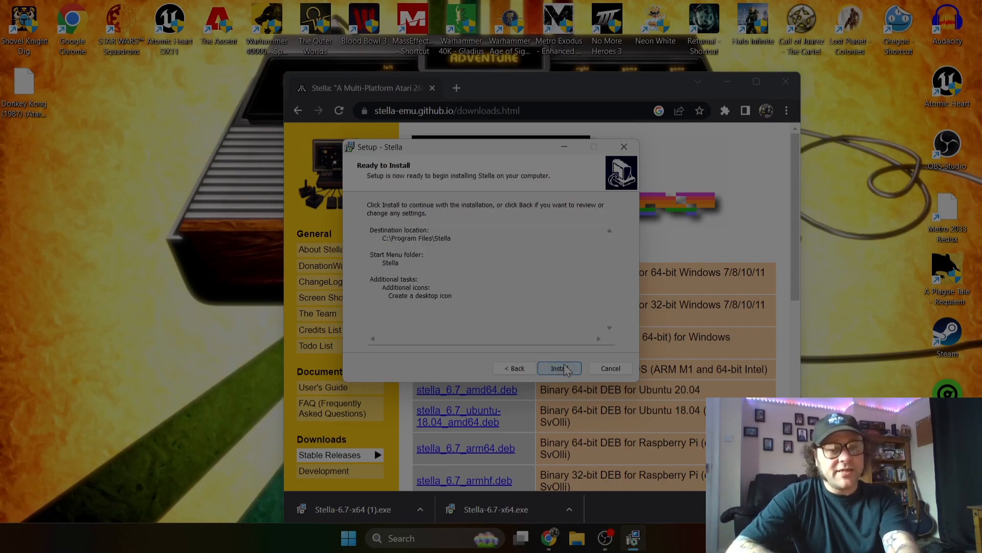
{"action": "left_click", "coordinate": [559, 368]}
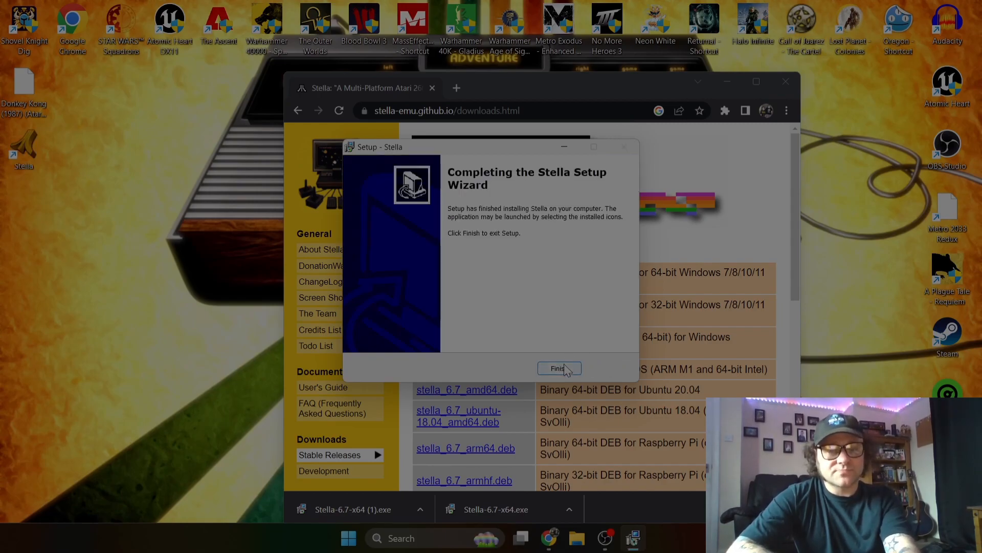
{"action": "left_click", "coordinate": [559, 368]}
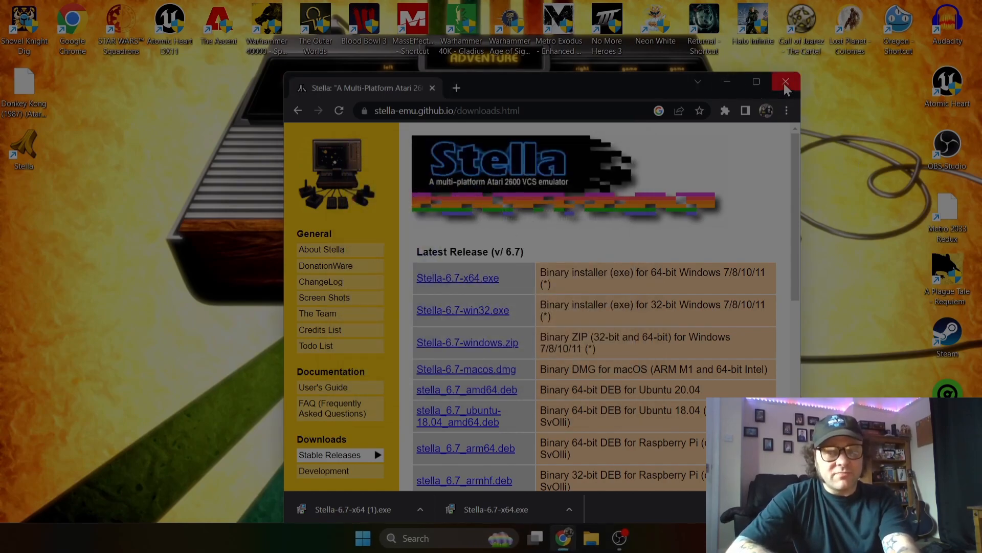
- Close Chrome and launch Stella, browsing its launcher to the Desktop folder
{"action": "left_click", "coordinate": [785, 81]}
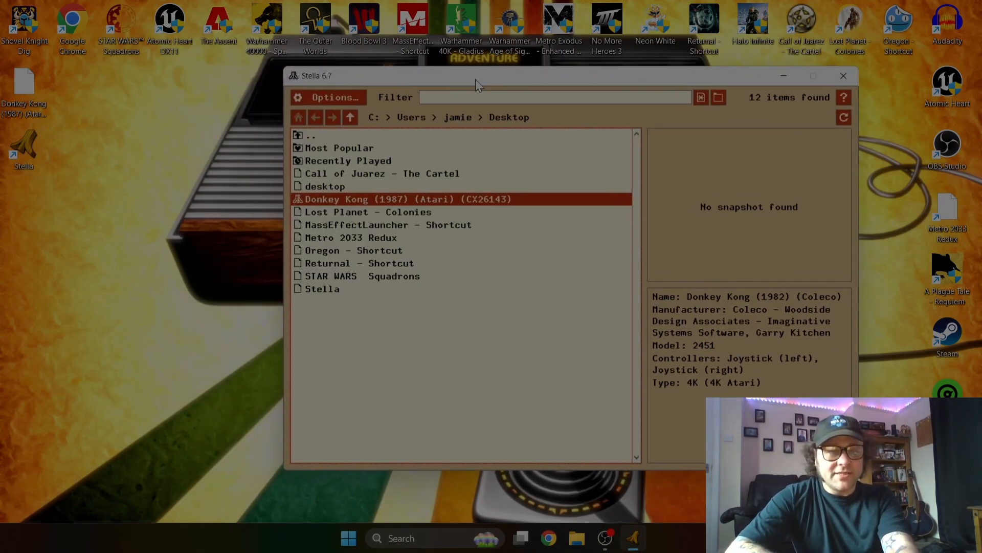
{"action": "mouse_move", "coordinate": [462, 393]}
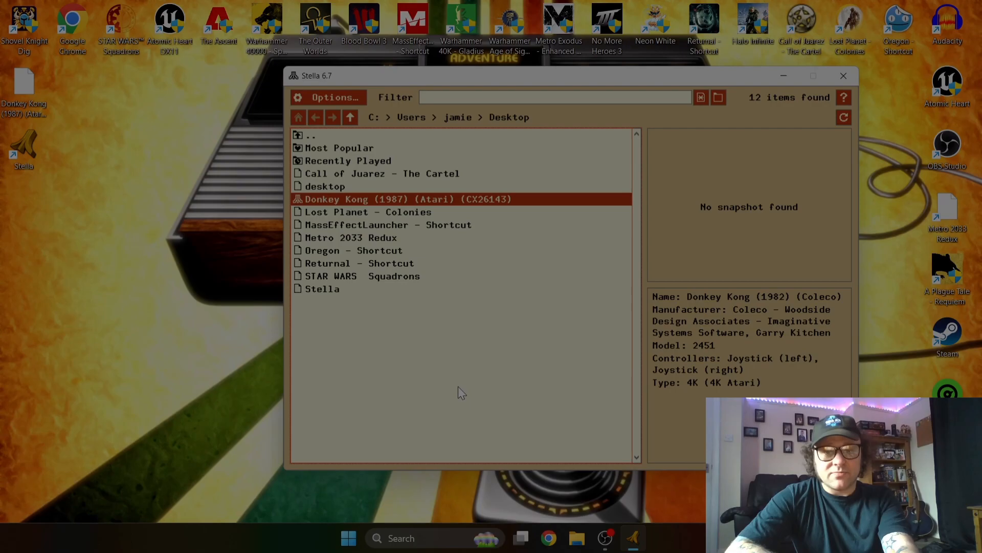
{"action": "mouse_move", "coordinate": [422, 259]}
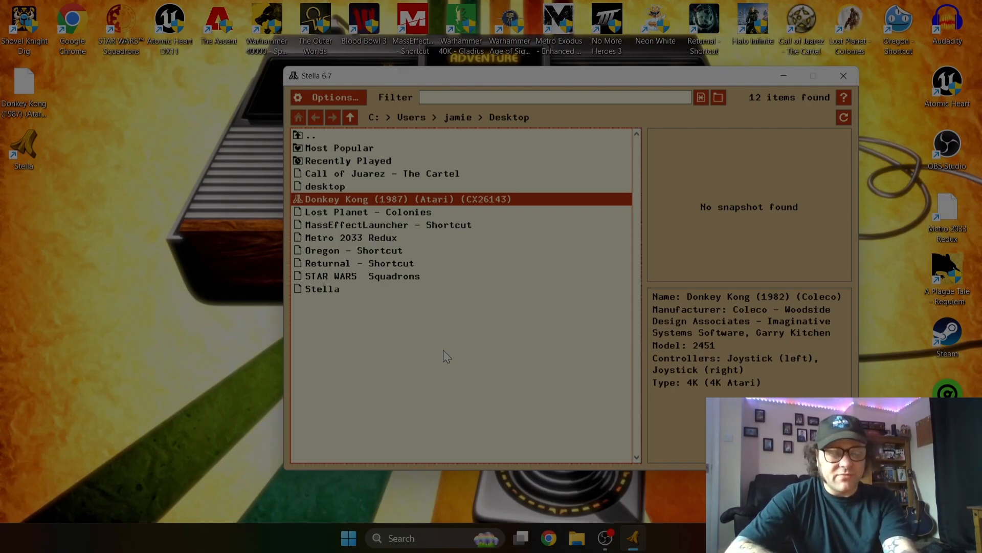
{"action": "mouse_move", "coordinate": [451, 366]}
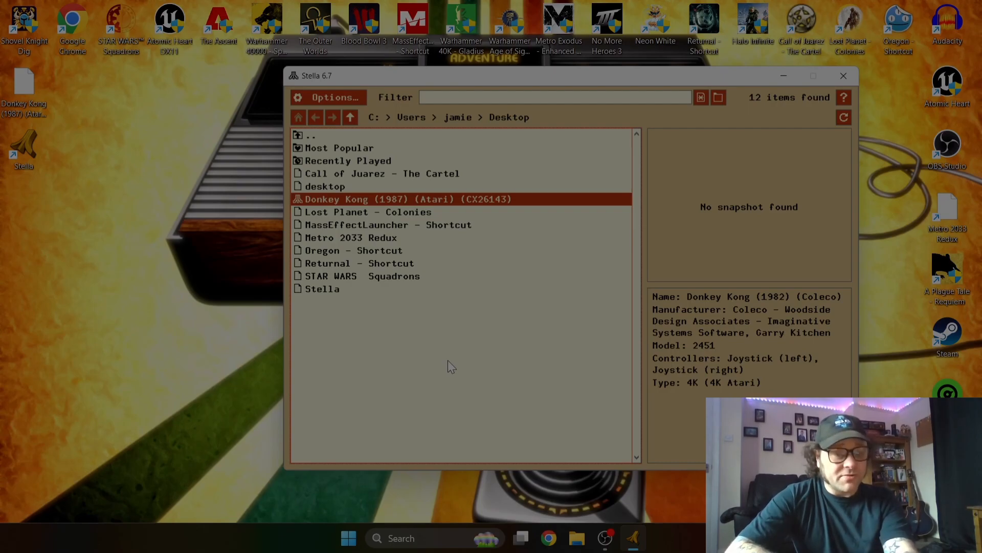
{"action": "mouse_move", "coordinate": [501, 340]}
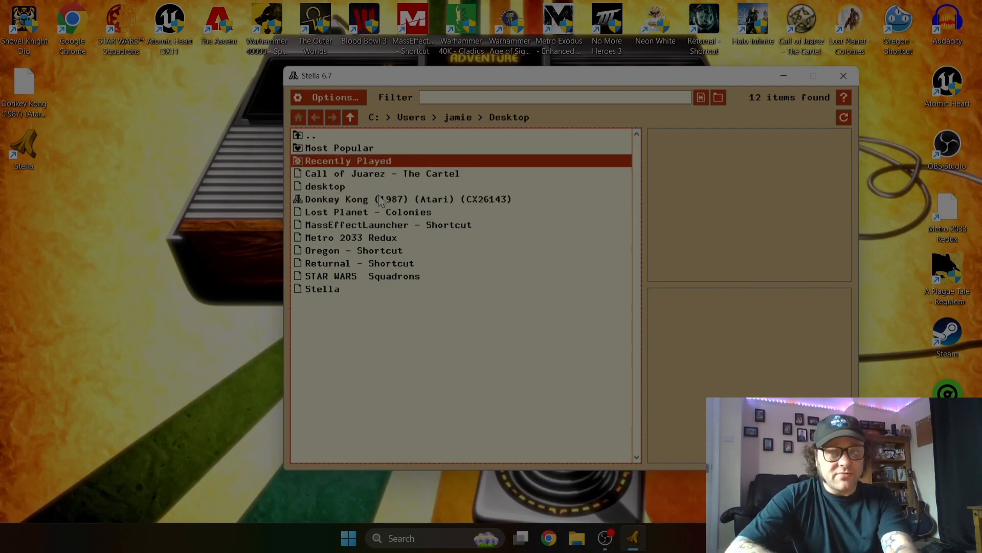
{"action": "left_click", "coordinate": [325, 185]}
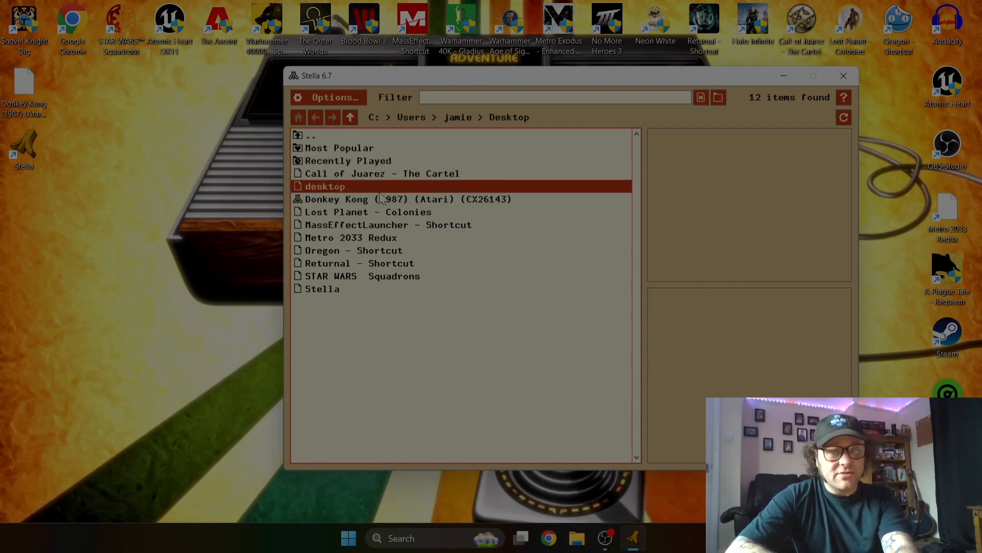
{"action": "mouse_move", "coordinate": [417, 205]}
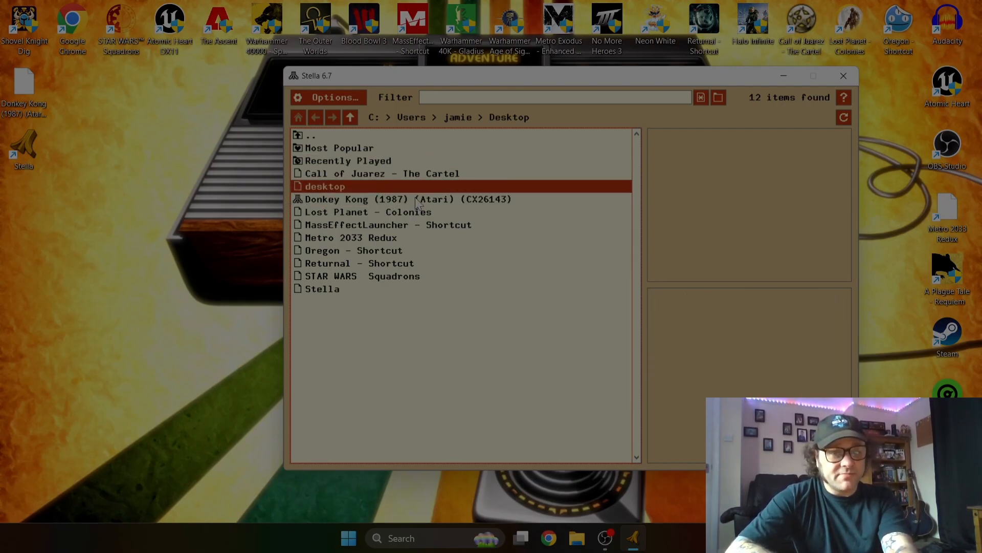
- Run 'Donkey Kong (1987) (Atari) (CX26143)', play, then close it back to the launcher
{"action": "double_click", "coordinate": [393, 199]}
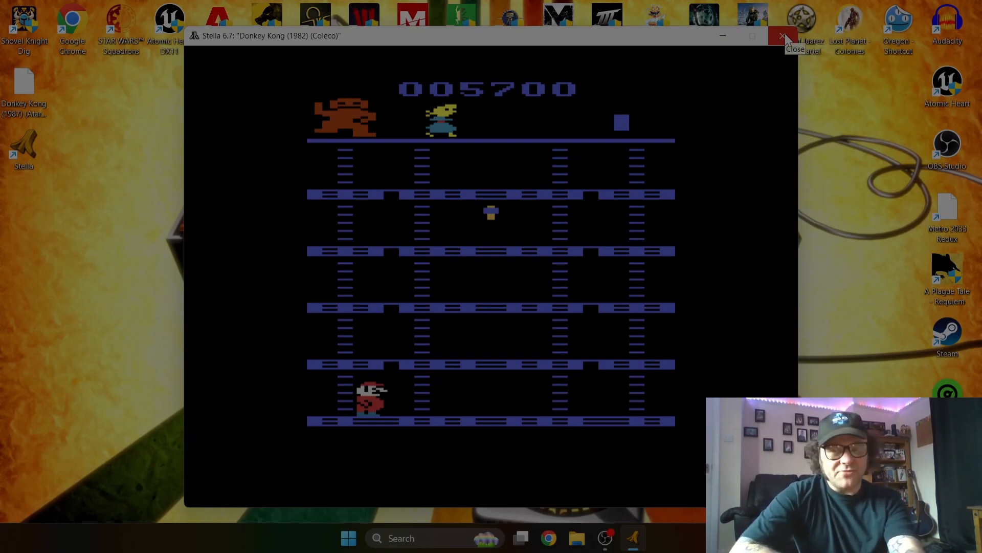
{"action": "left_click", "coordinate": [782, 35]}
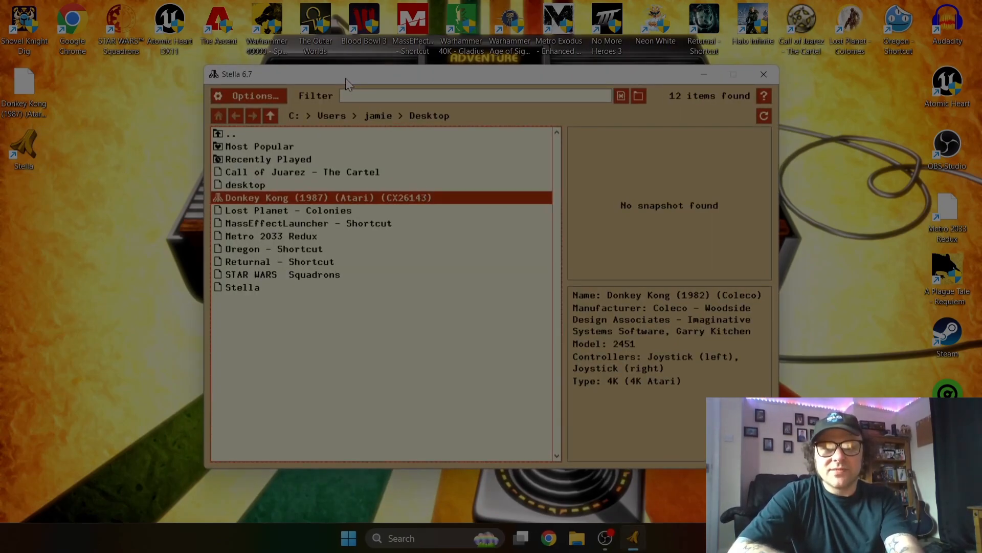
- Set the User interface theme to Dark, then open Video & Audio settings
{"action": "left_click", "coordinate": [255, 96]}
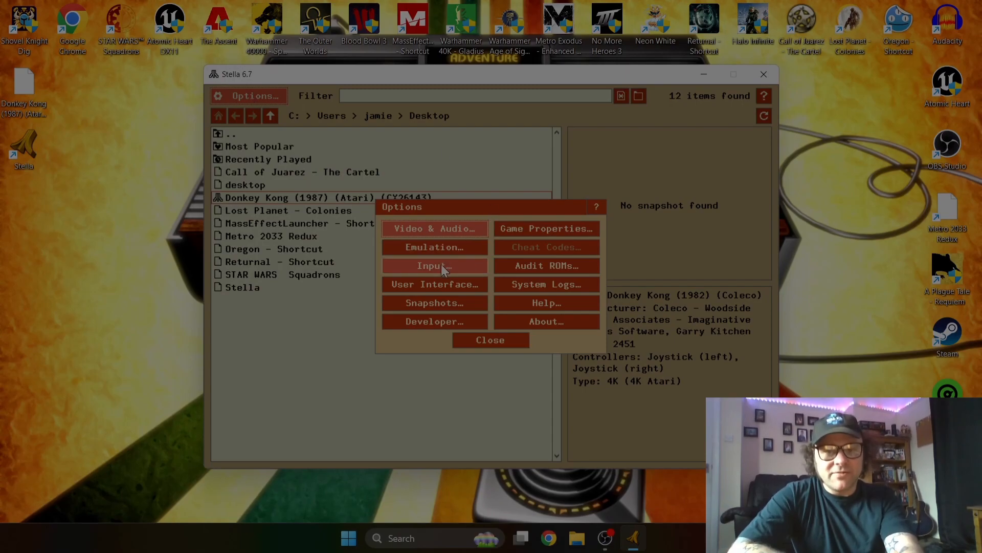
{"action": "left_click", "coordinate": [434, 284]}
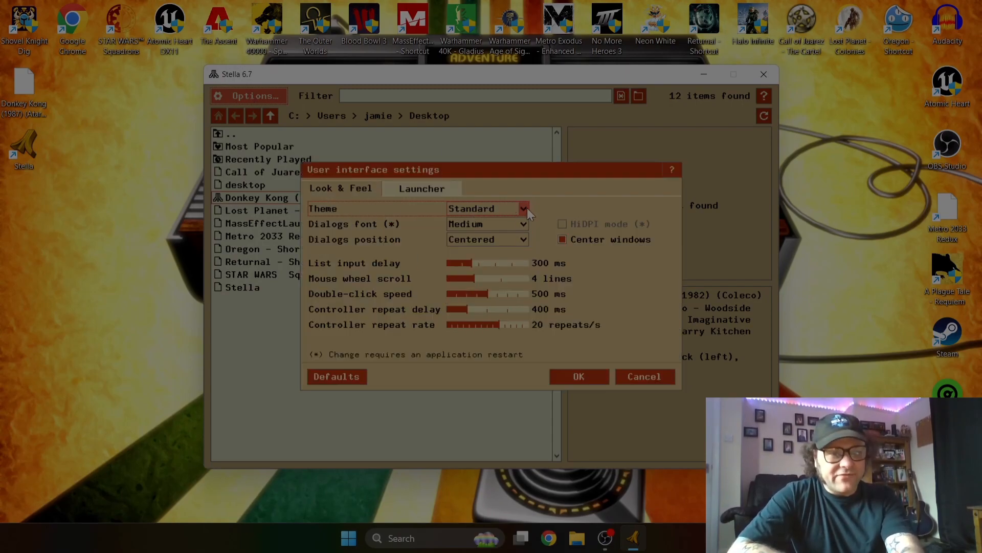
{"action": "left_click", "coordinate": [522, 209]}
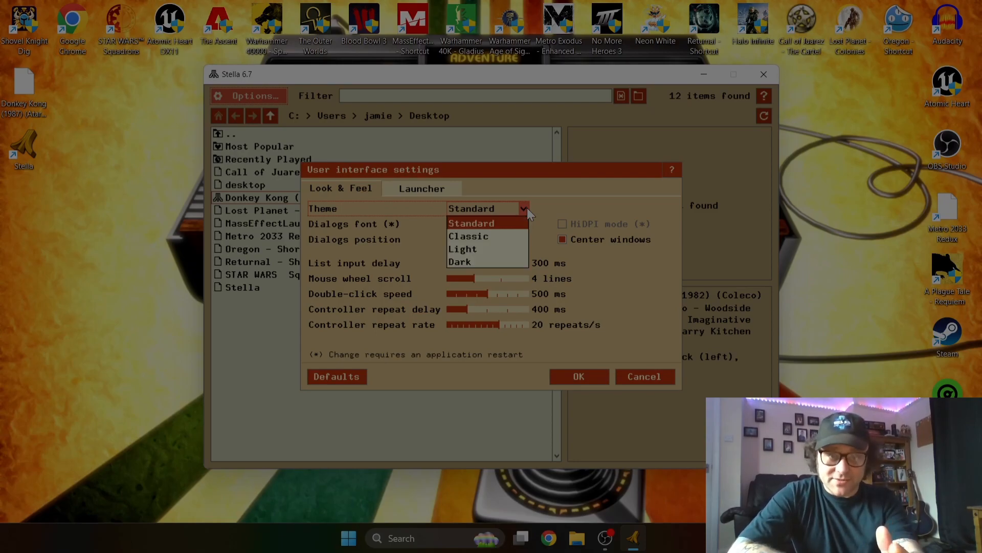
{"action": "mouse_move", "coordinate": [480, 264]}
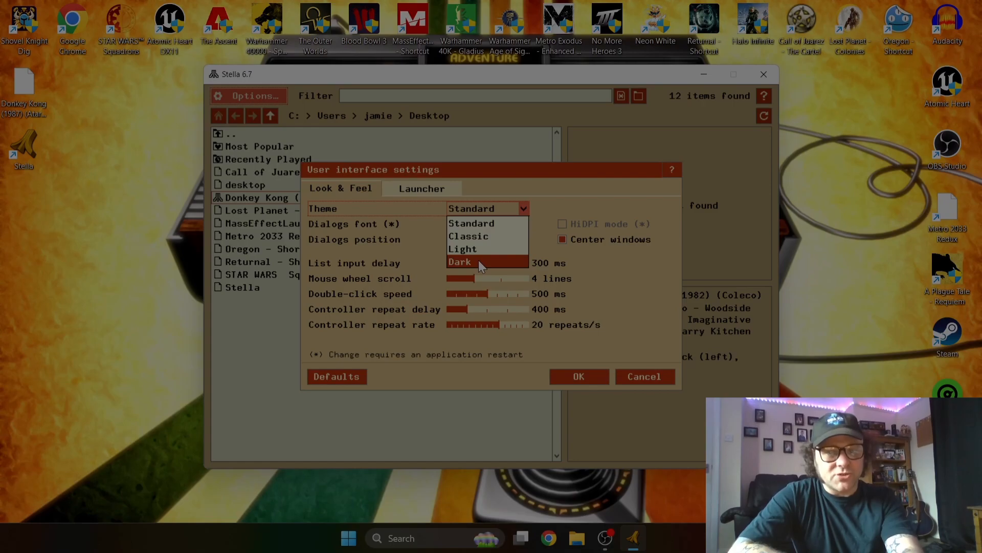
{"action": "left_click", "coordinate": [460, 262]}
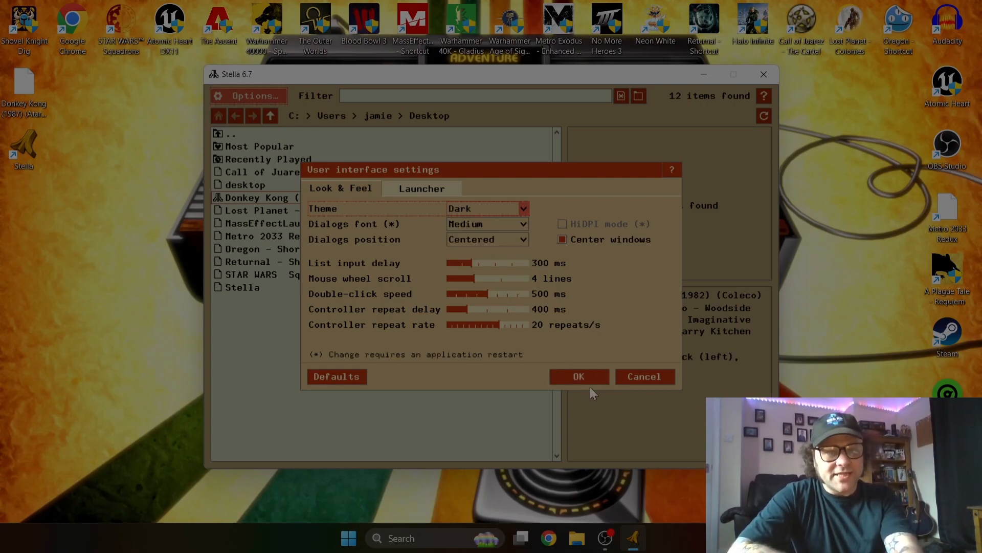
{"action": "left_click", "coordinate": [579, 376]}
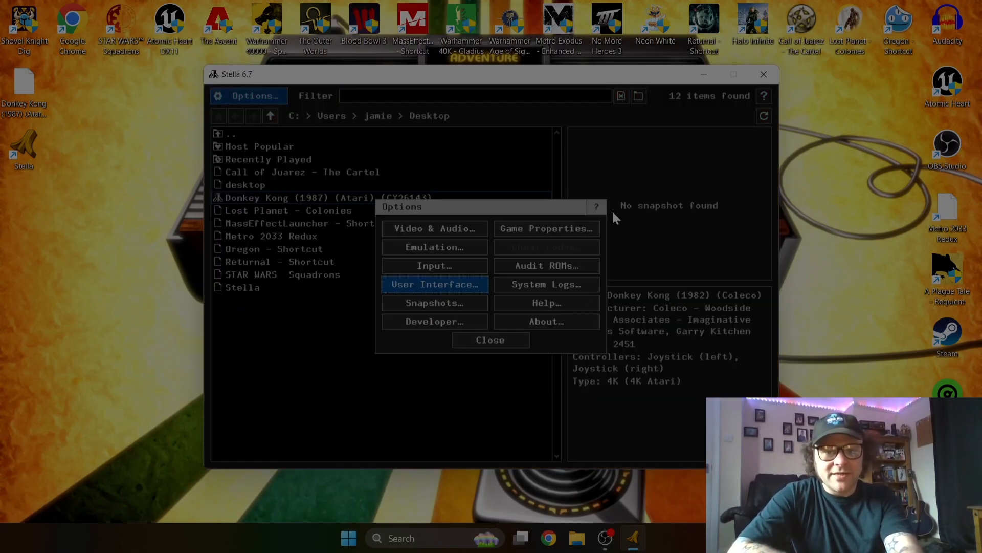
{"action": "mouse_move", "coordinate": [549, 353]}
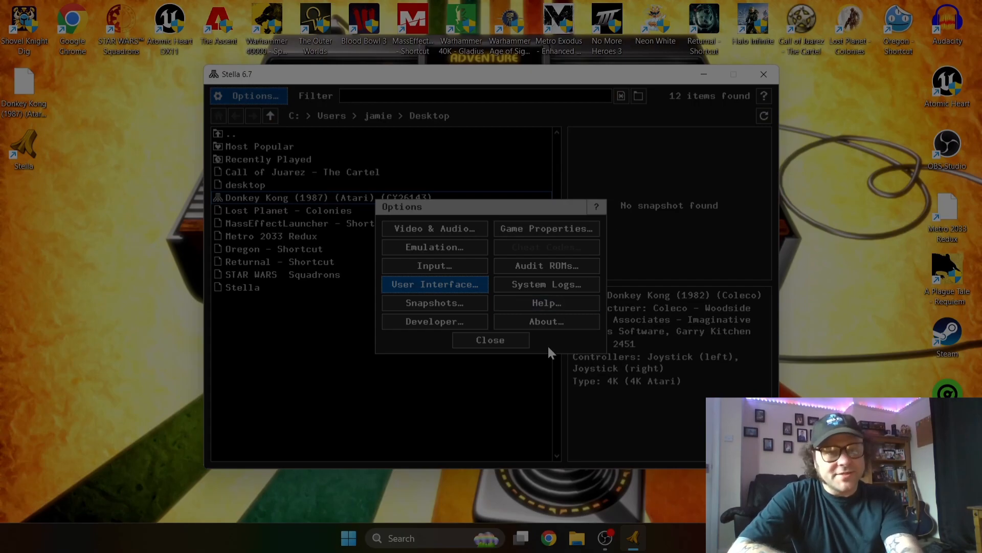
{"action": "mouse_move", "coordinate": [487, 282]}
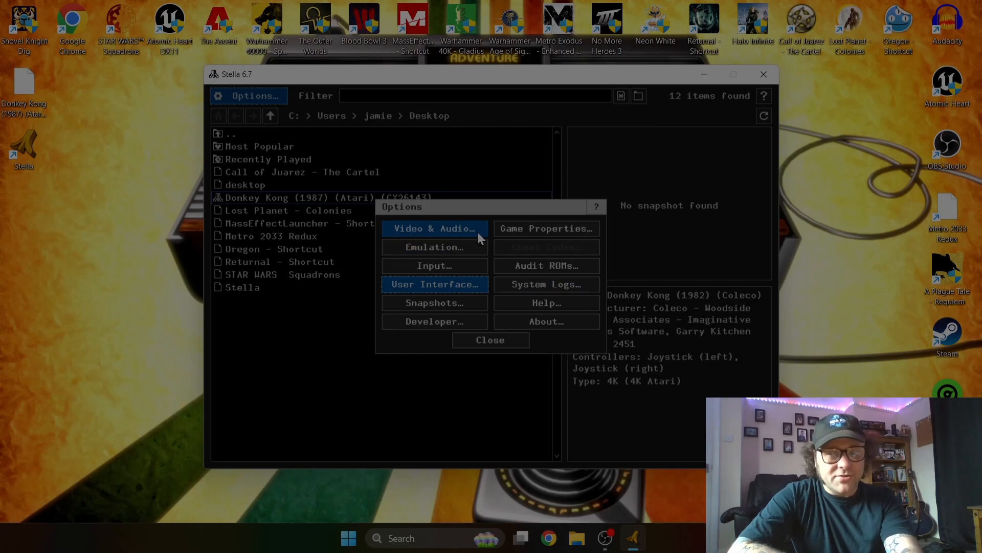
{"action": "left_click", "coordinate": [435, 228]}
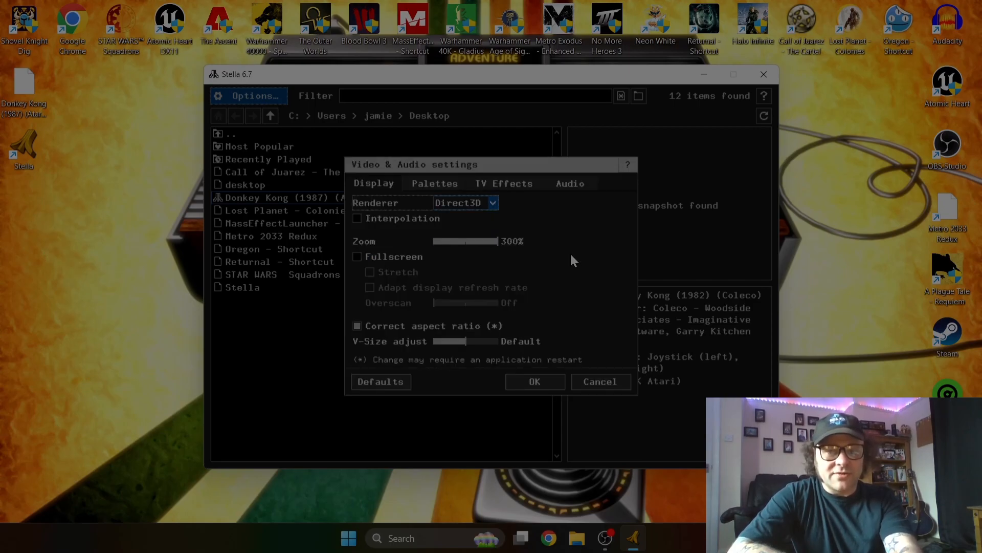
{"action": "mouse_move", "coordinate": [516, 280]}
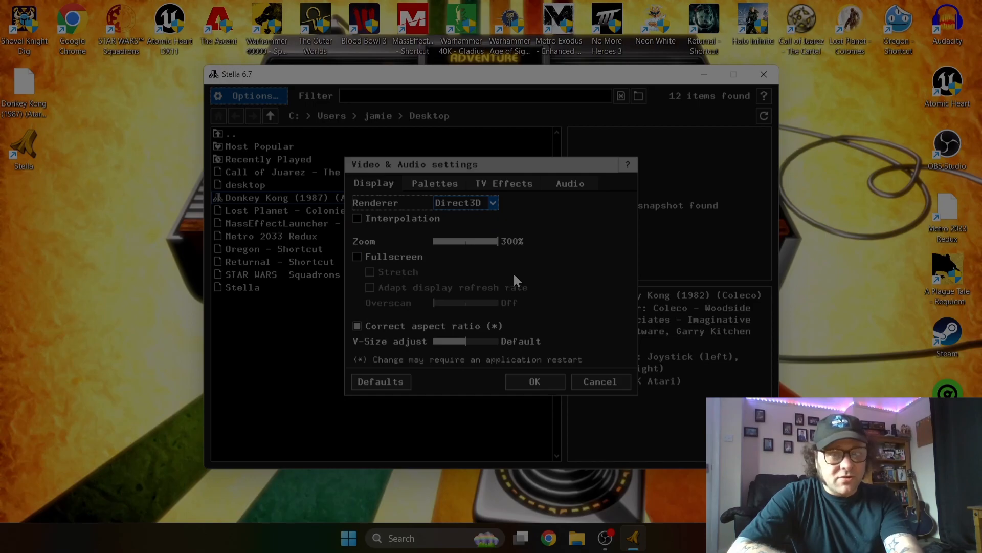
{"action": "mouse_move", "coordinate": [552, 280]}
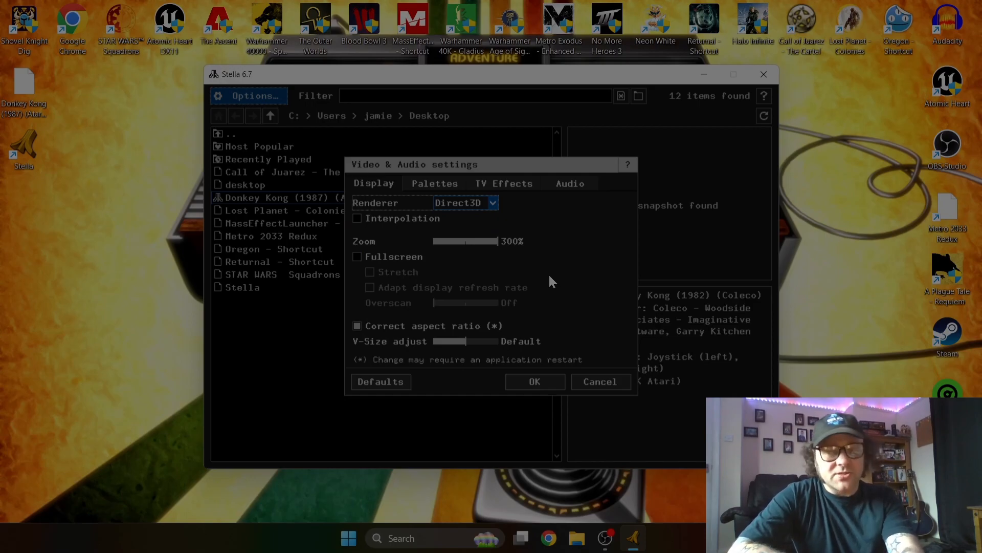
- Enable Fullscreen on the Display tab, apply it, and close Options
{"action": "left_click", "coordinate": [356, 257]}
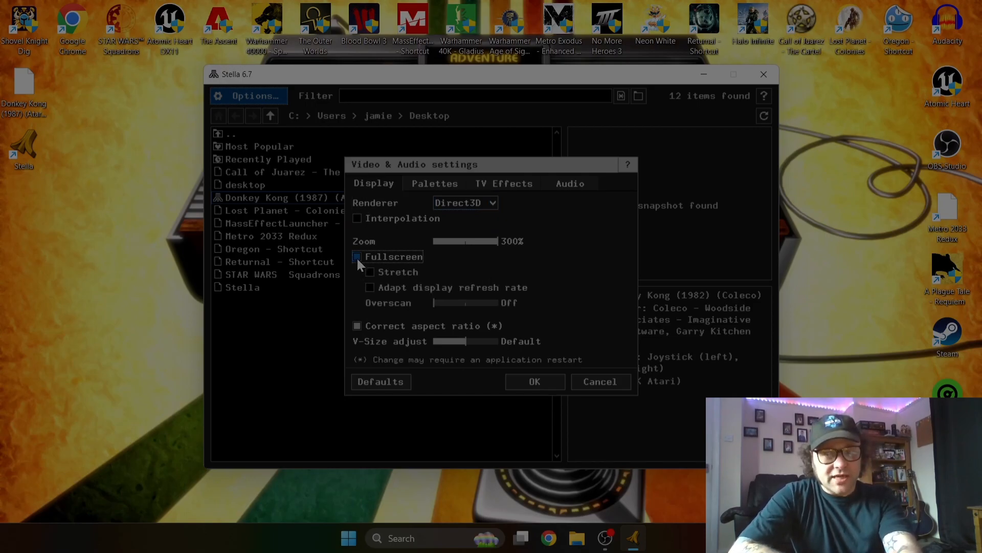
{"action": "left_click", "coordinate": [357, 256]}
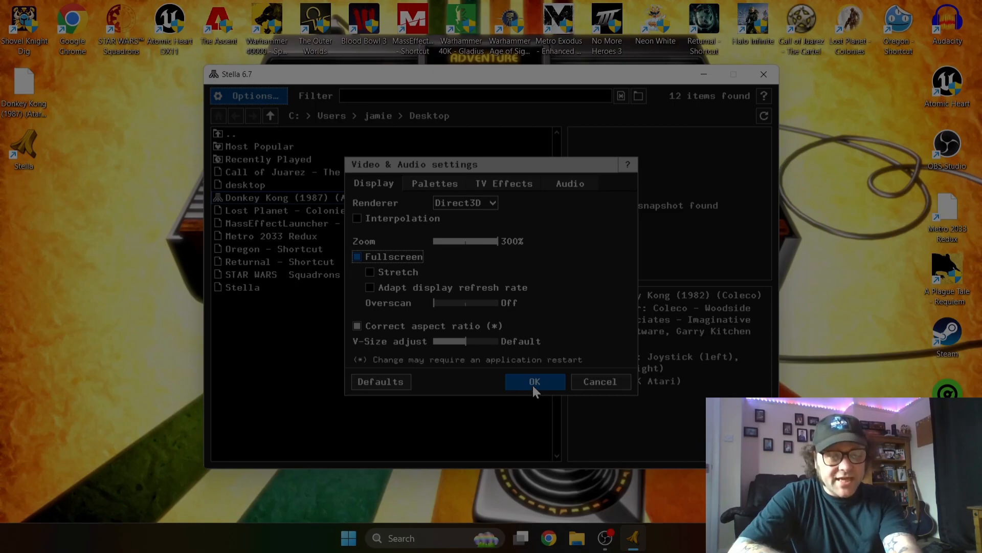
{"action": "left_click", "coordinate": [535, 381]}
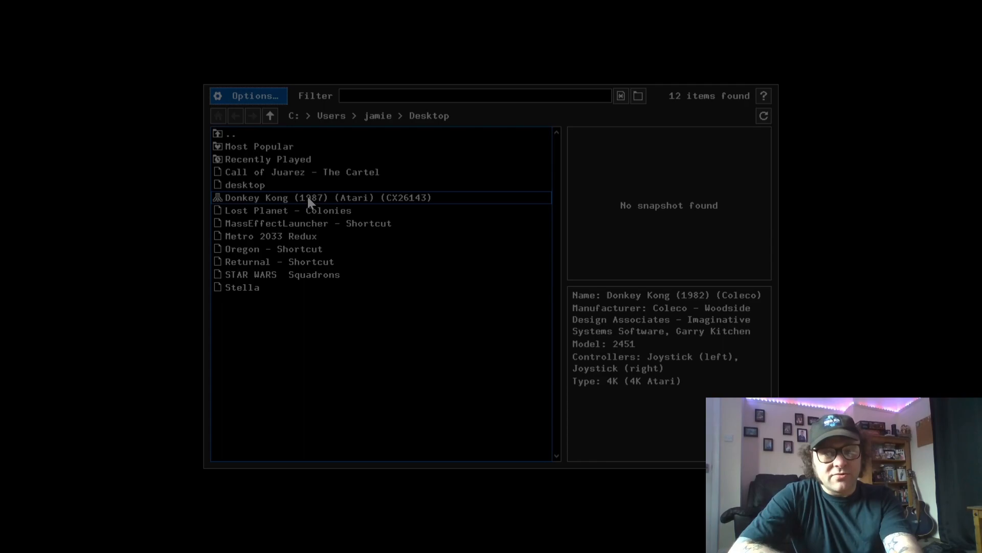
- Reopen the Options menu over the fullscreen launcher
{"action": "double_click", "coordinate": [308, 197]}
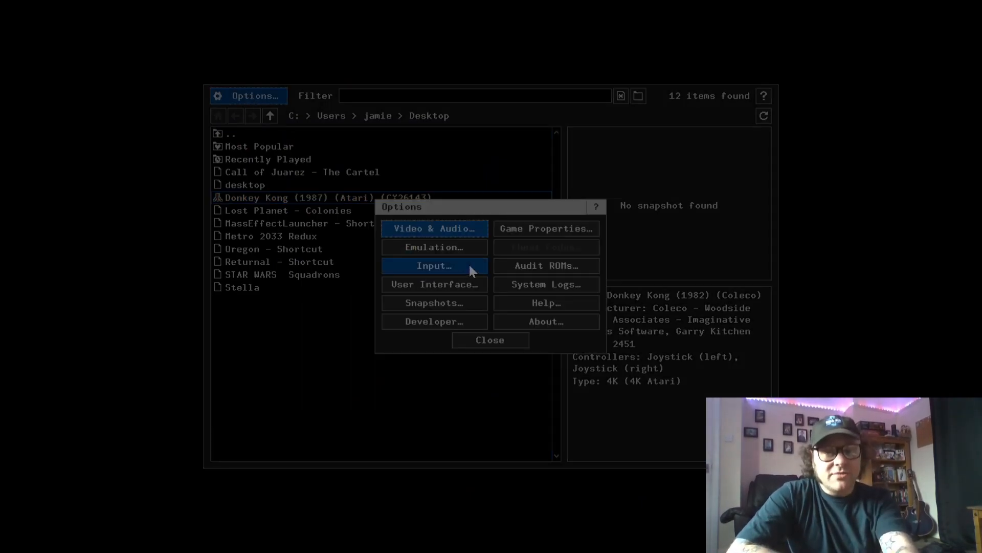
- In Video & Audio, set the TV Effects mode to Bad adjust
{"action": "left_click", "coordinate": [434, 229]}
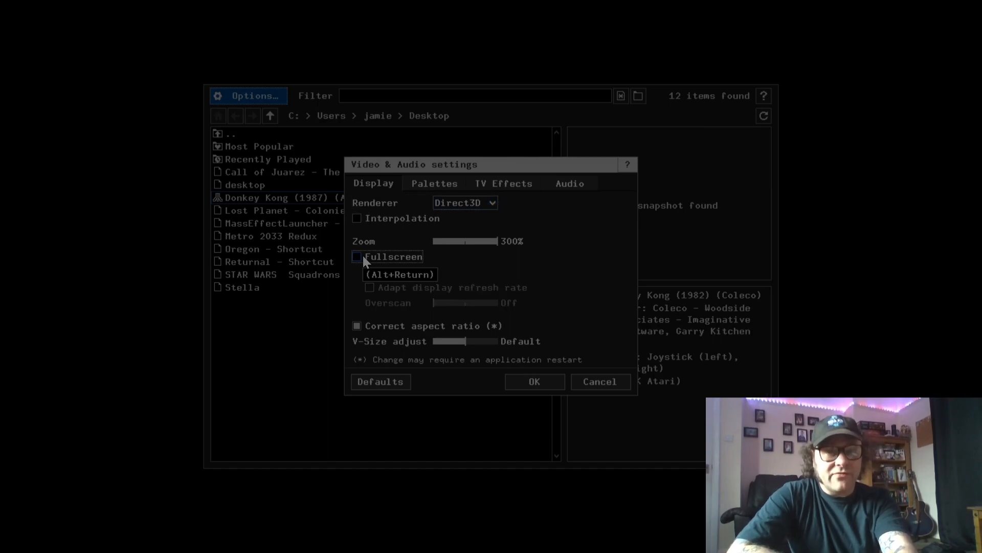
{"action": "left_click", "coordinate": [503, 184]}
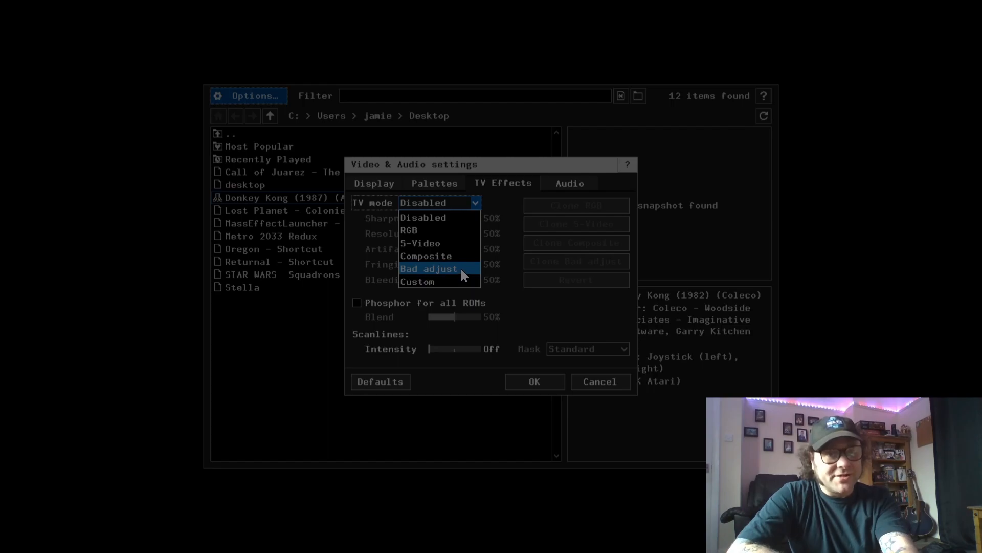
{"action": "left_click", "coordinate": [430, 269]}
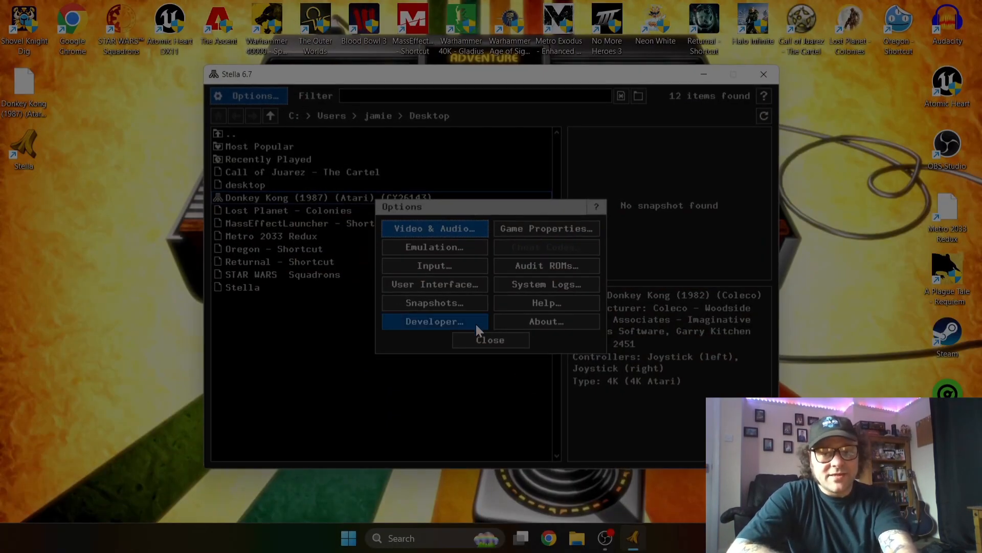
- Close the Options dialog to return to the Donkey Kong launcher
{"action": "left_click", "coordinate": [490, 340]}
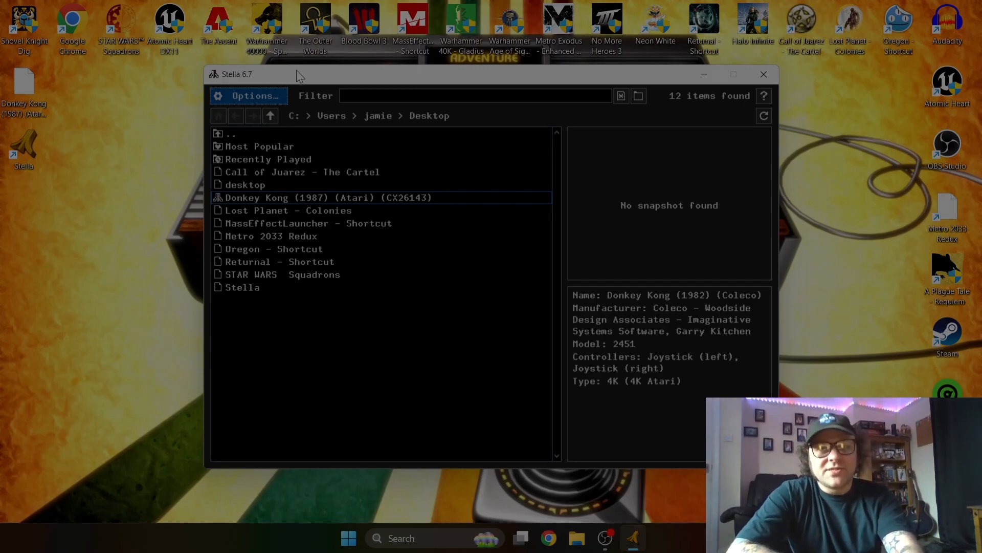
- Choose 'Save current state in current slot' in Emulation settings, then close Options
{"action": "left_click", "coordinate": [249, 96]}
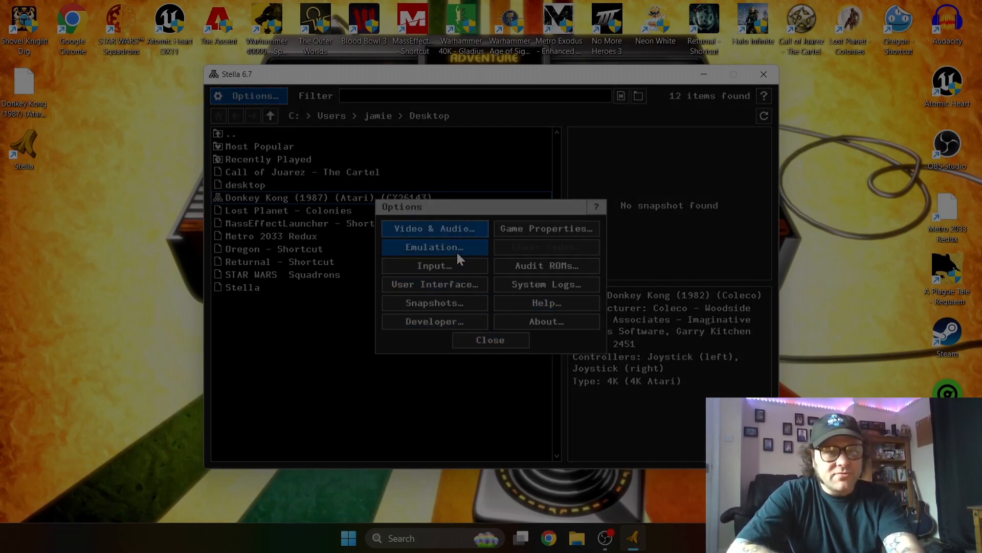
{"action": "left_click", "coordinate": [434, 246]}
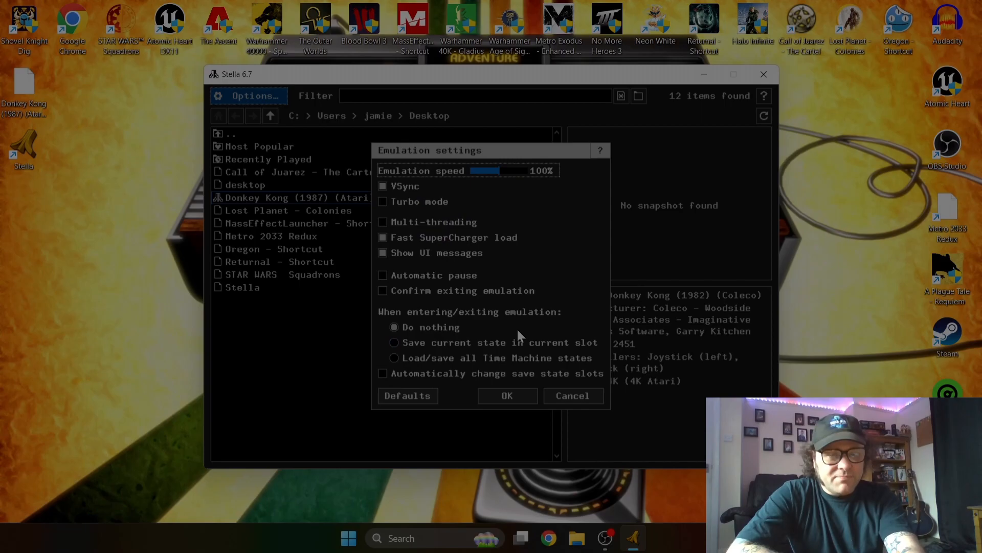
{"action": "mouse_move", "coordinate": [557, 358]}
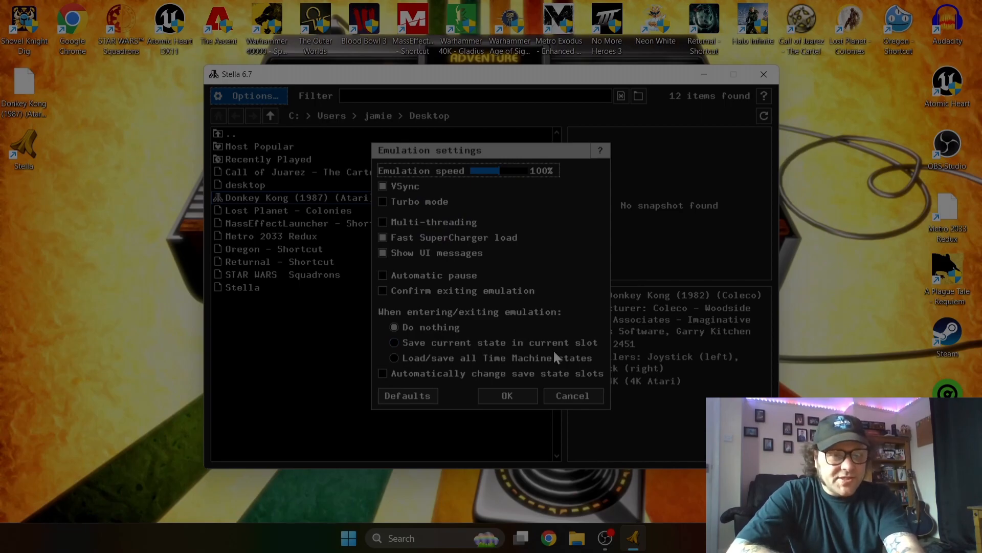
{"action": "mouse_move", "coordinate": [447, 368]}
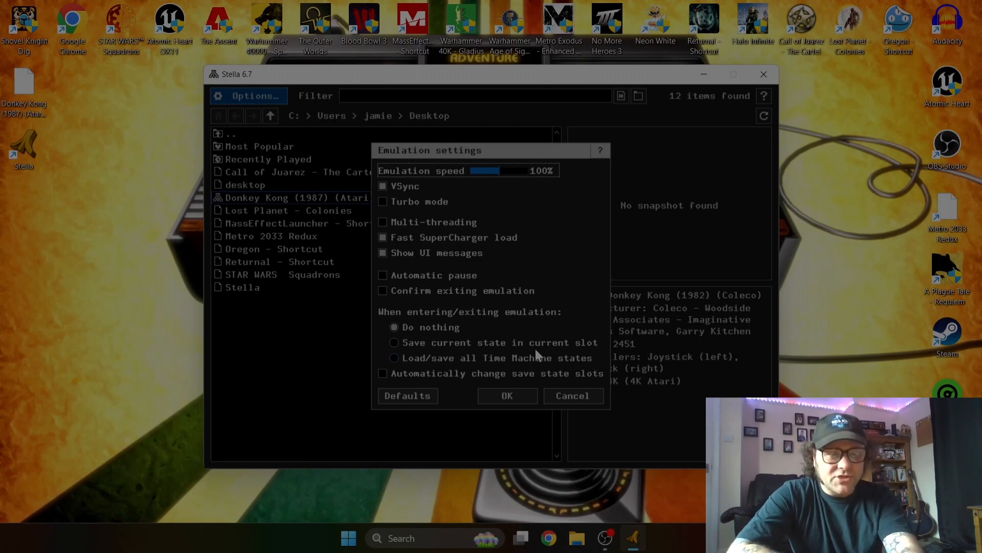
{"action": "mouse_move", "coordinate": [395, 346]}
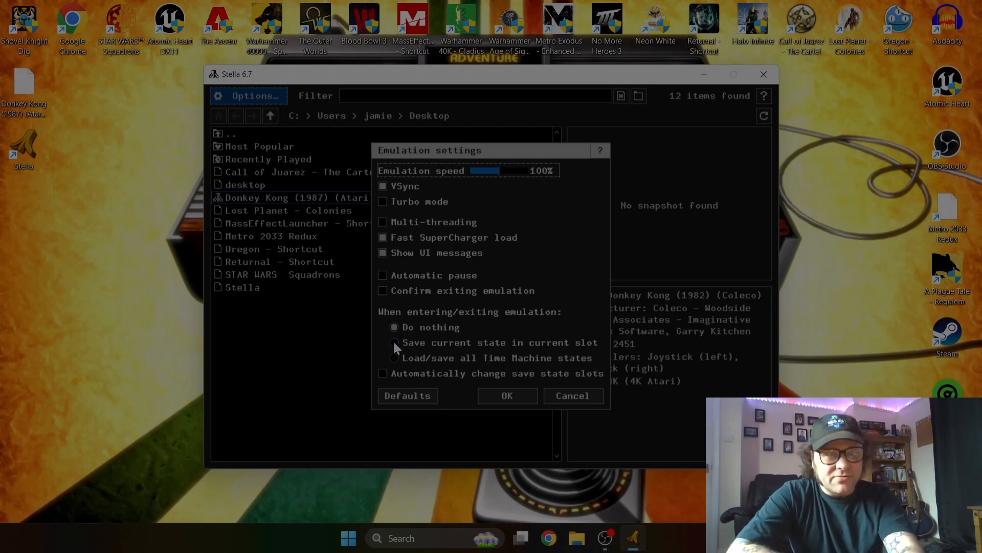
{"action": "left_click", "coordinate": [507, 395]}
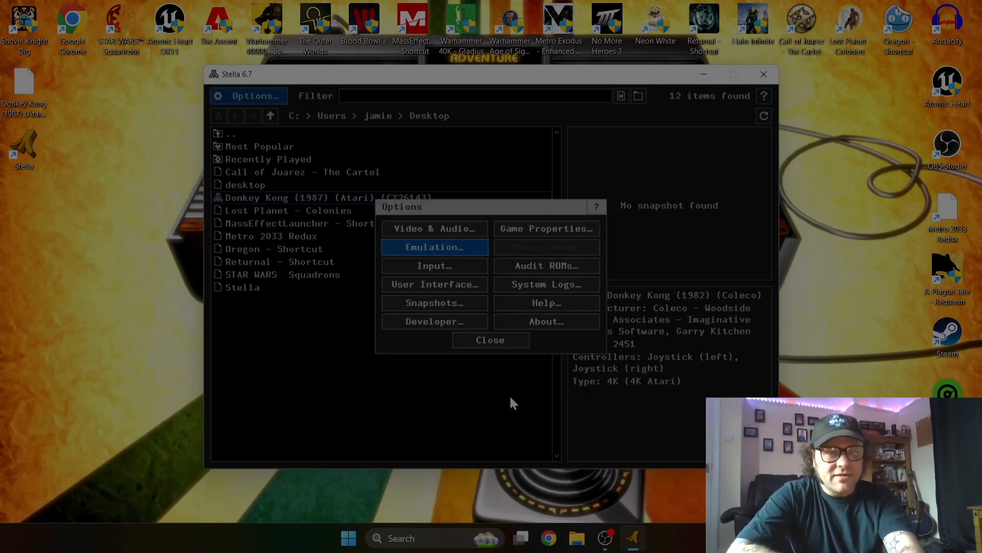
{"action": "left_click", "coordinate": [491, 340]}
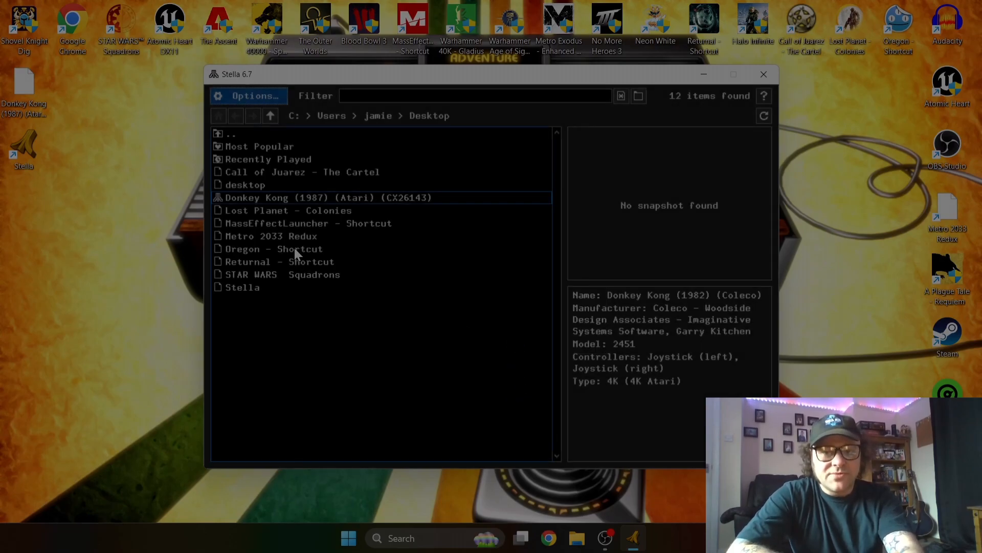
- Enable Multi-threading in Stella's Emulation options and apply the setting
{"action": "left_click", "coordinate": [247, 96]}
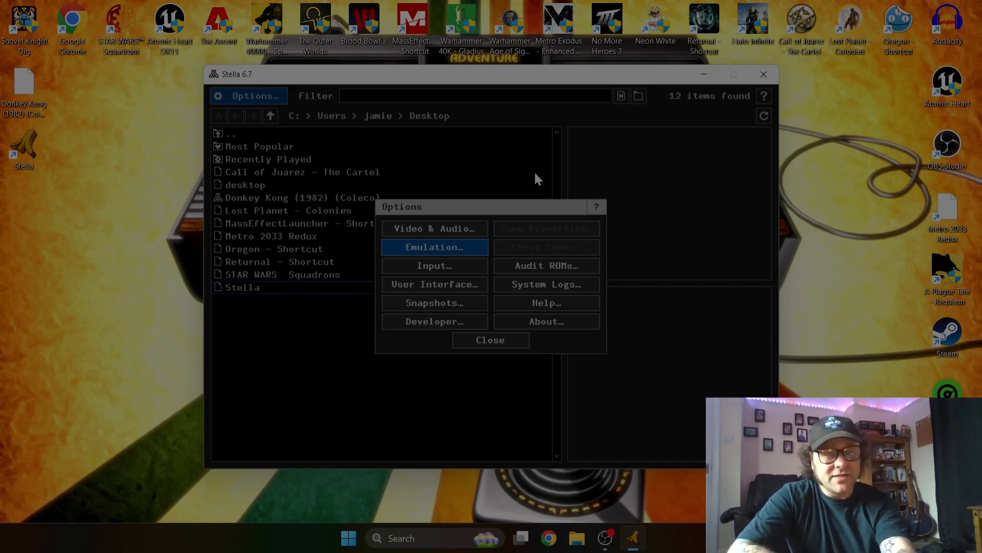
{"action": "mouse_move", "coordinate": [447, 246]}
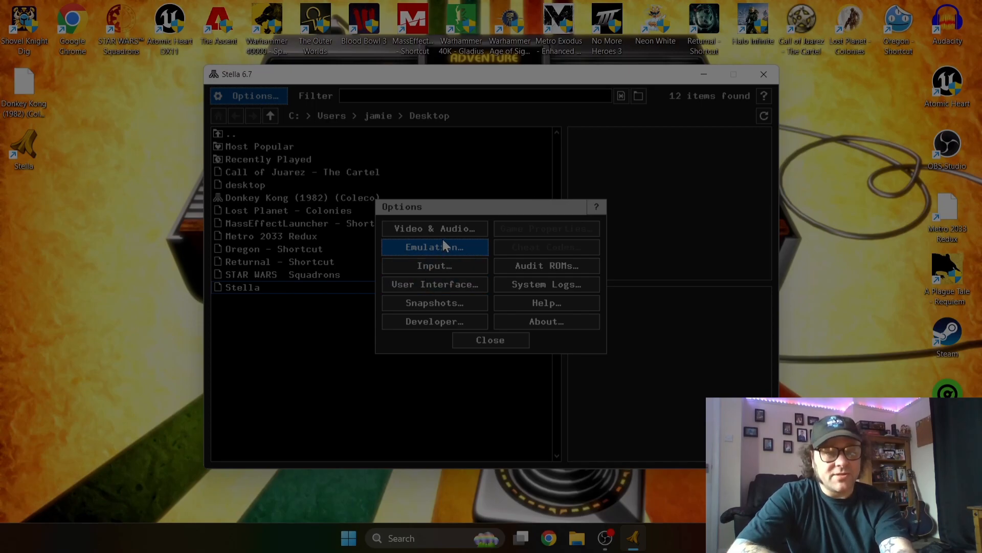
{"action": "left_click", "coordinate": [435, 247]}
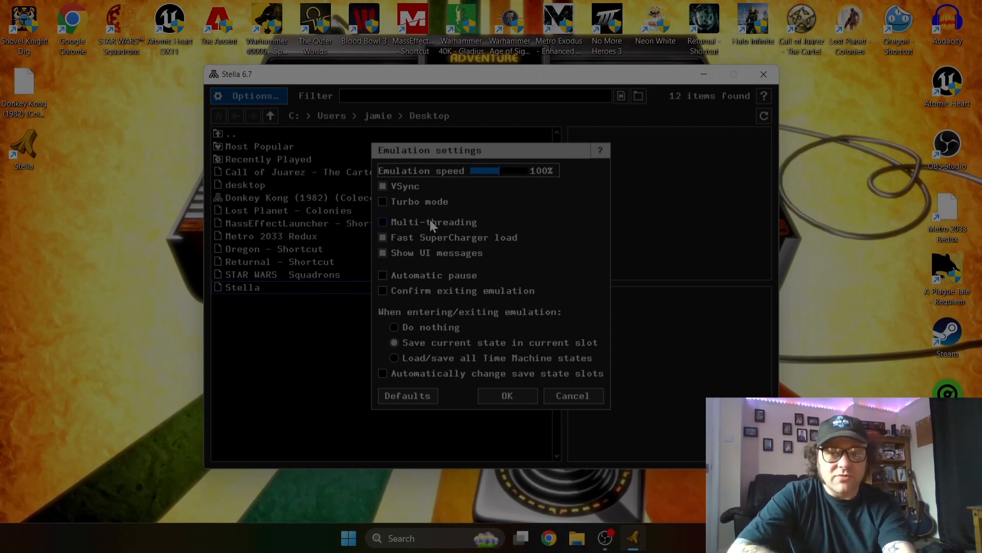
{"action": "left_click", "coordinate": [383, 222]}
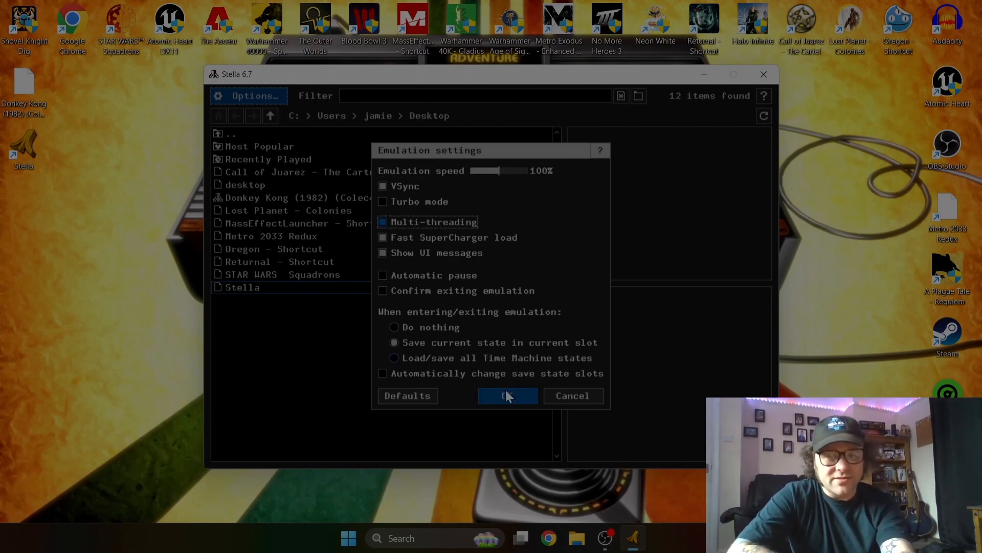
{"action": "left_click", "coordinate": [508, 396]}
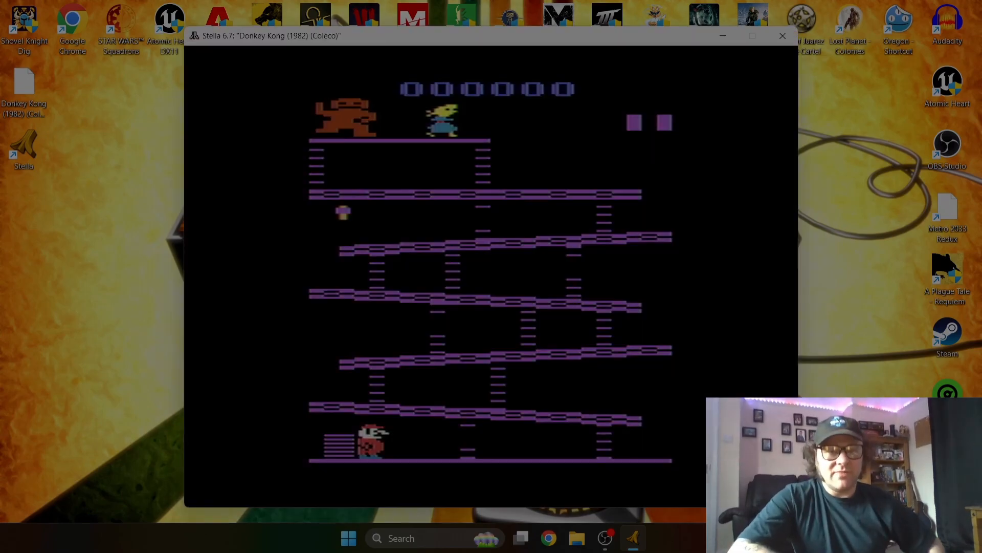